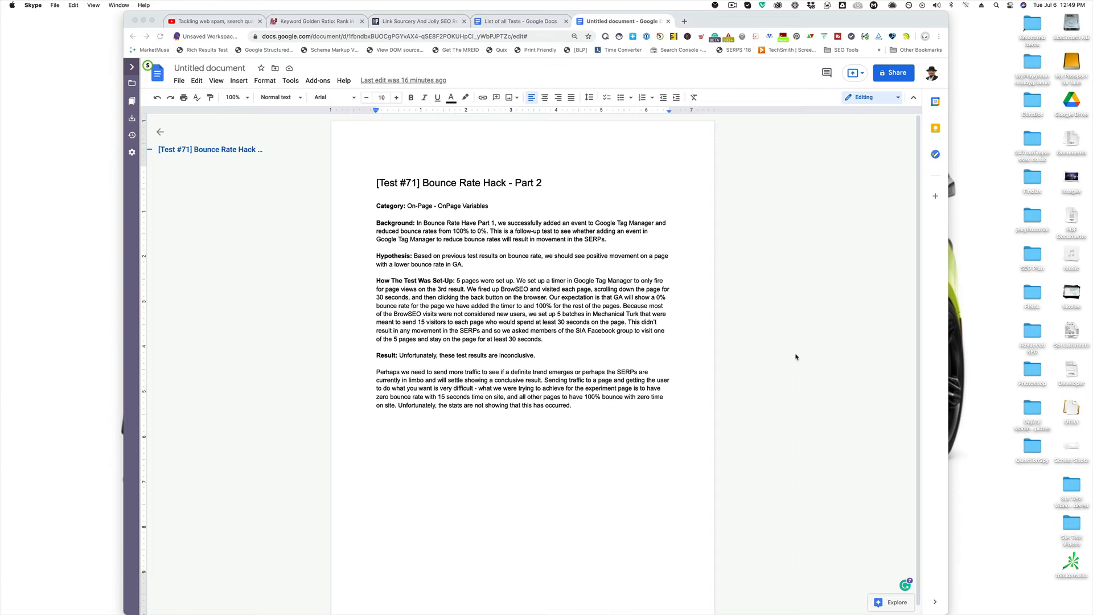
mouse_move(813, 6)
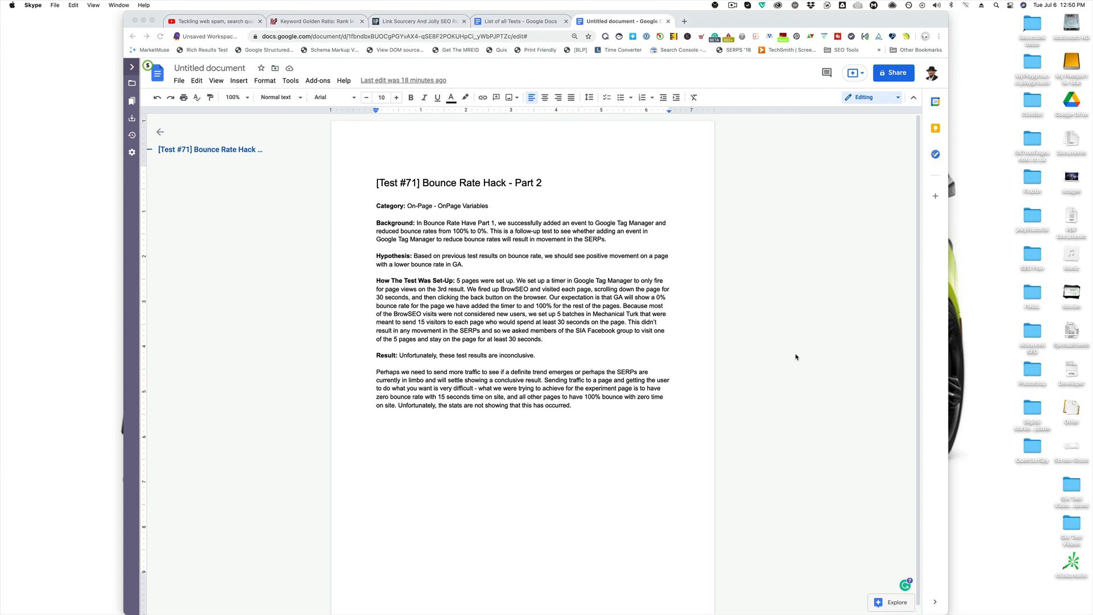
mouse_move(788, 183)
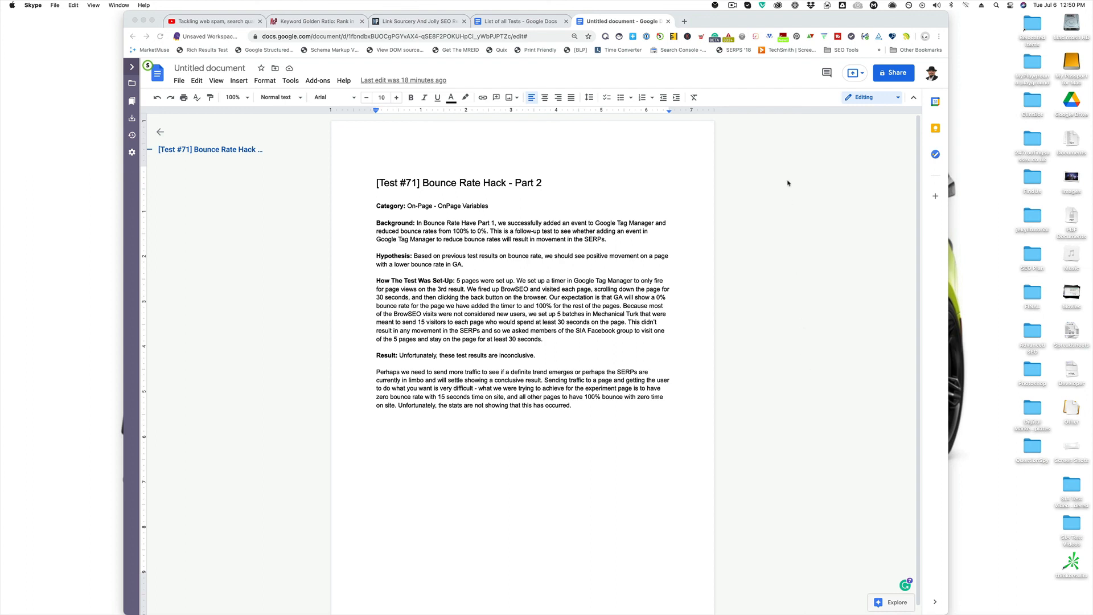